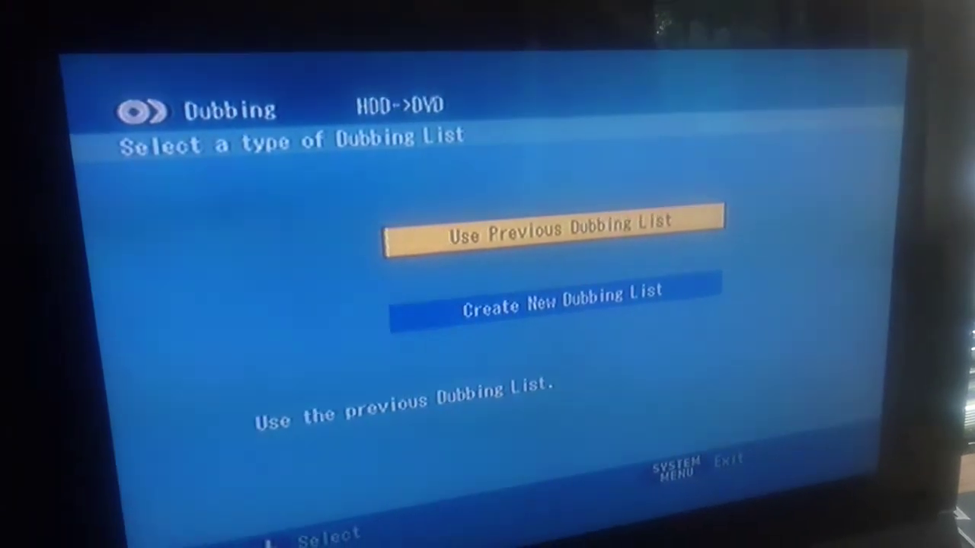
# Start dubbing the previous dubbing list from HDD to the DVD+RW.
pyautogui.press('Down')
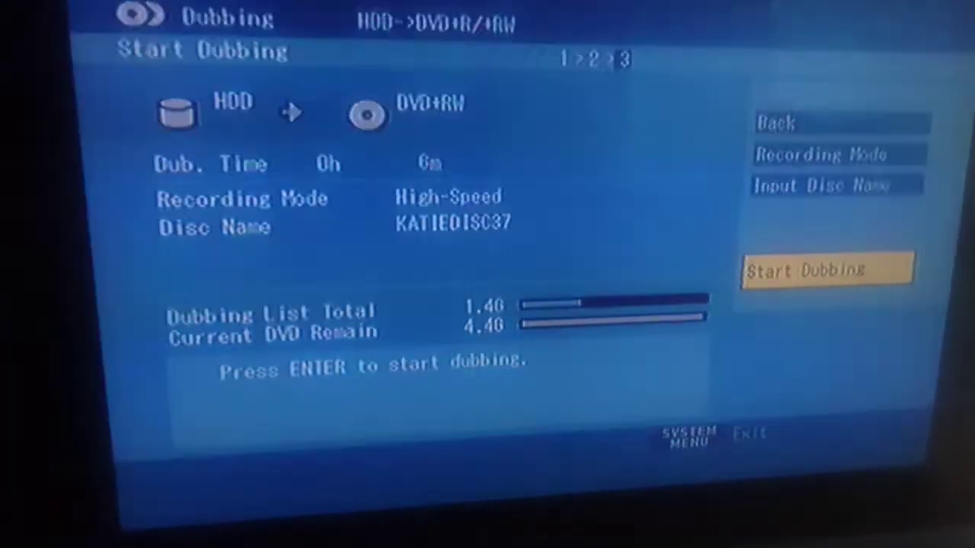
pyautogui.click(829, 268)
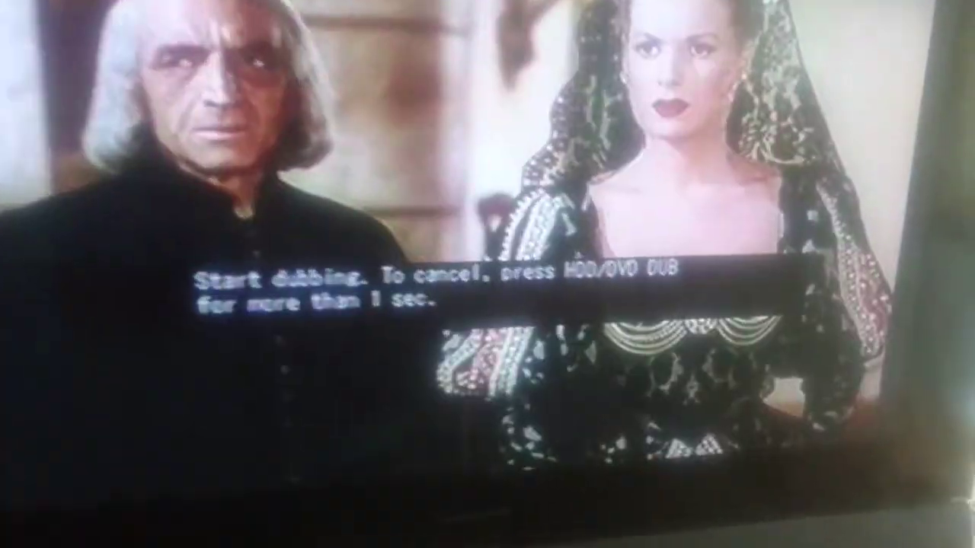